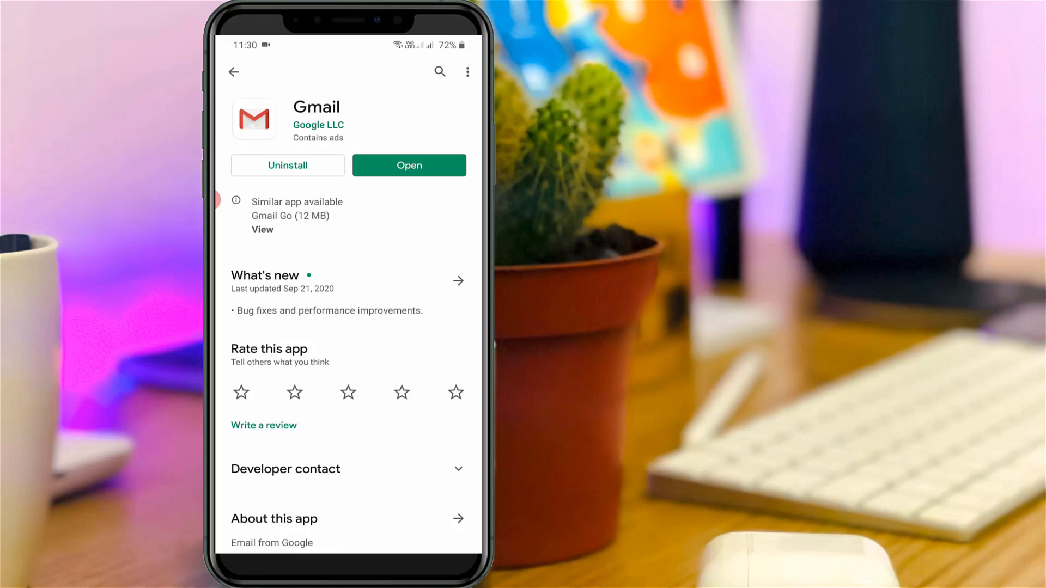
Launch the installed Gmail app from its Play Store page into the Primary inbox
click(409, 164)
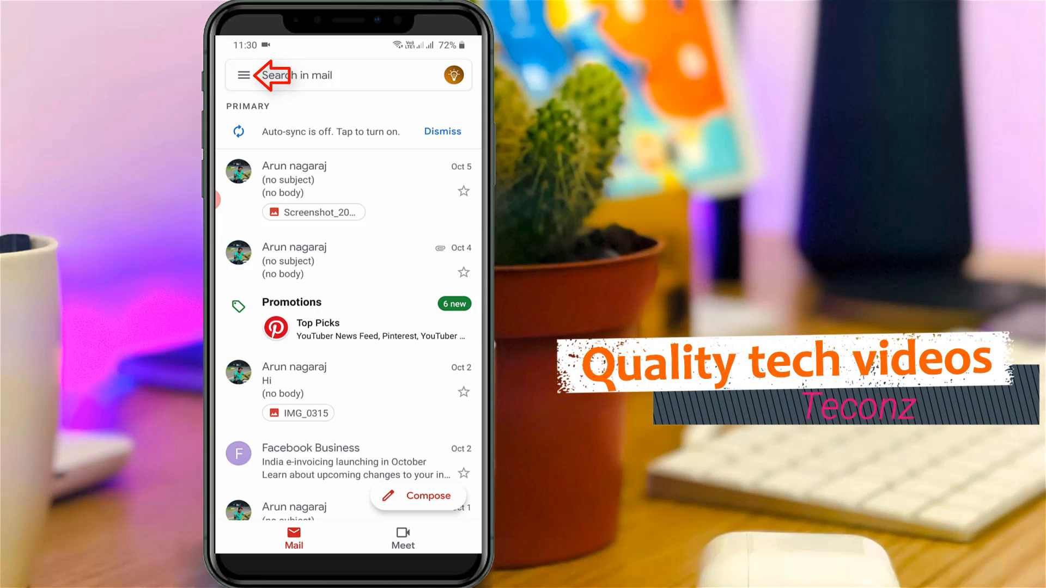
Reach Gmail Settings from the inbox via the navigation drawer
click(244, 76)
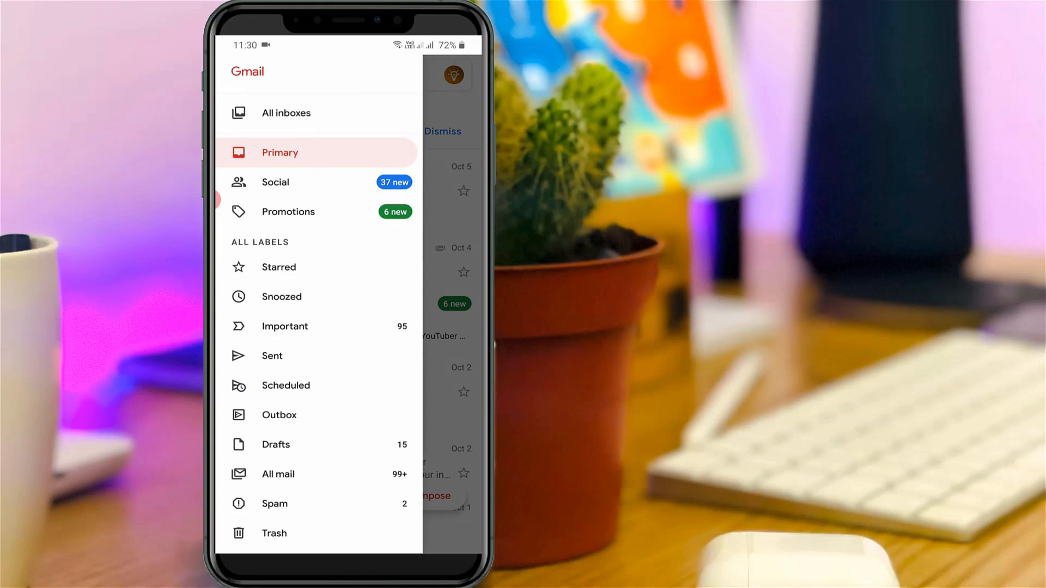
scroll(down, 3)
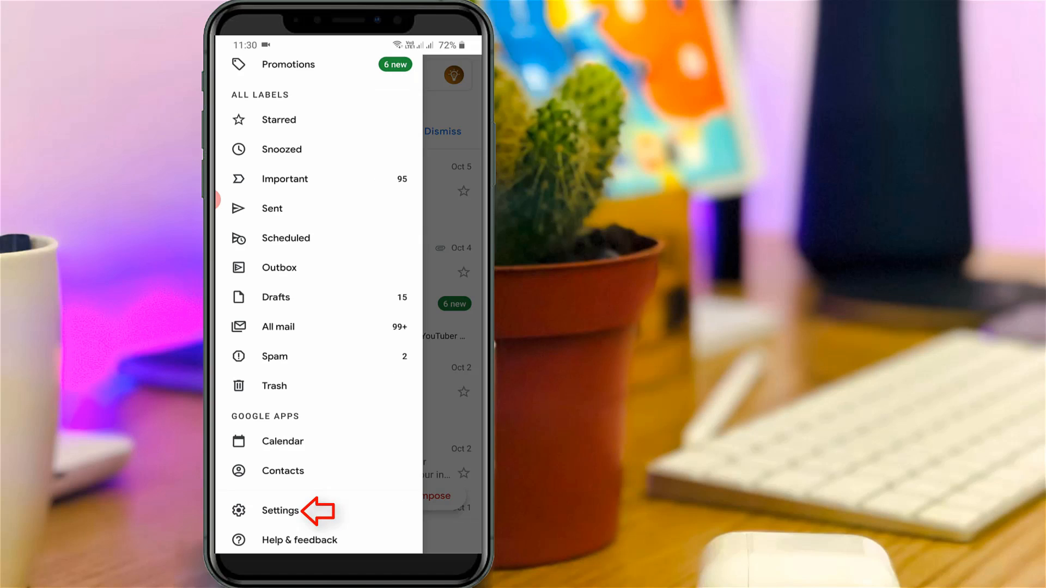
click(280, 511)
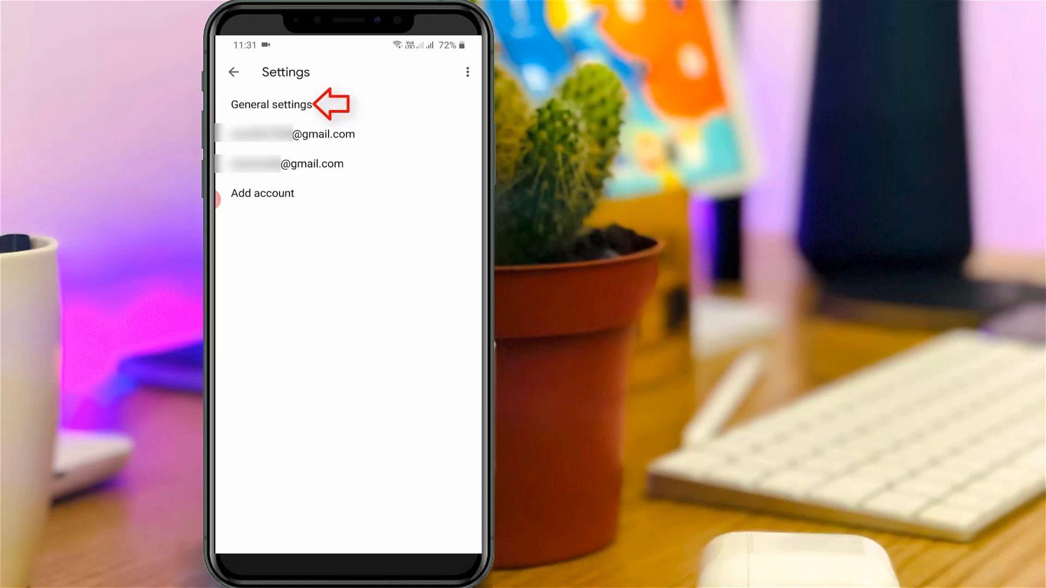
Show the Theme choices (Light, Dark, System default) under General settings
click(272, 105)
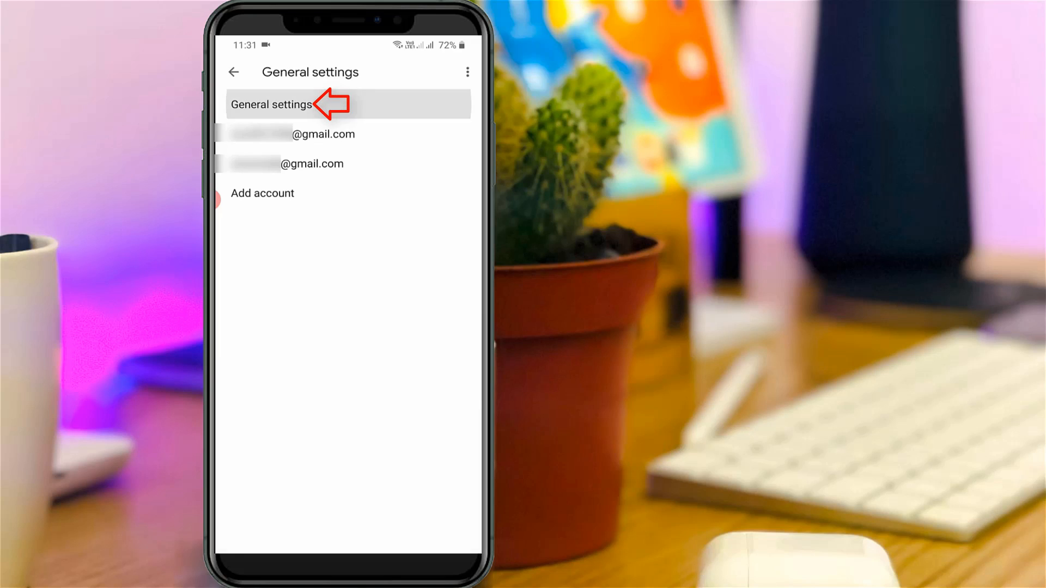
click(271, 105)
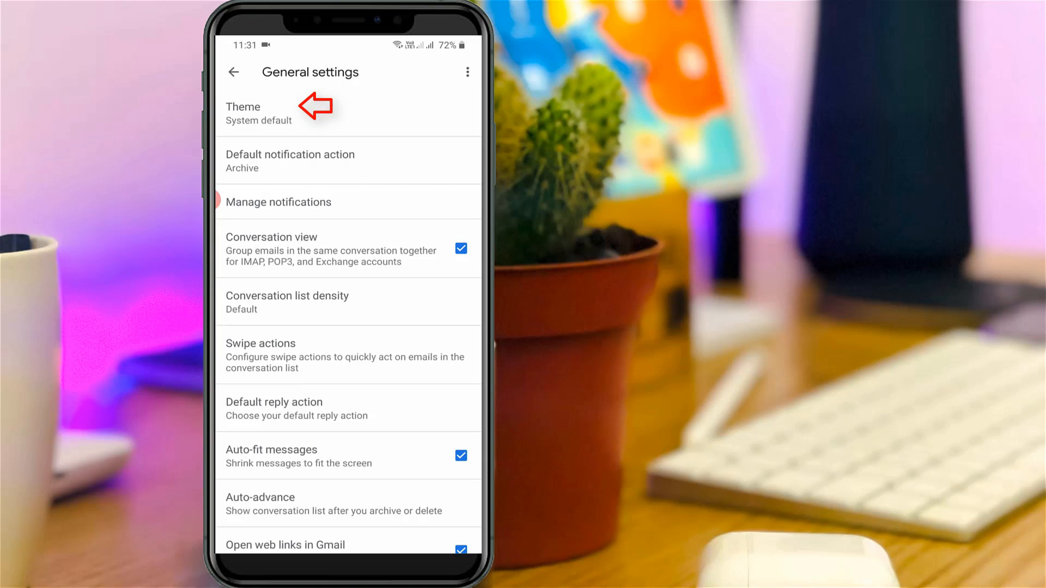
click(243, 113)
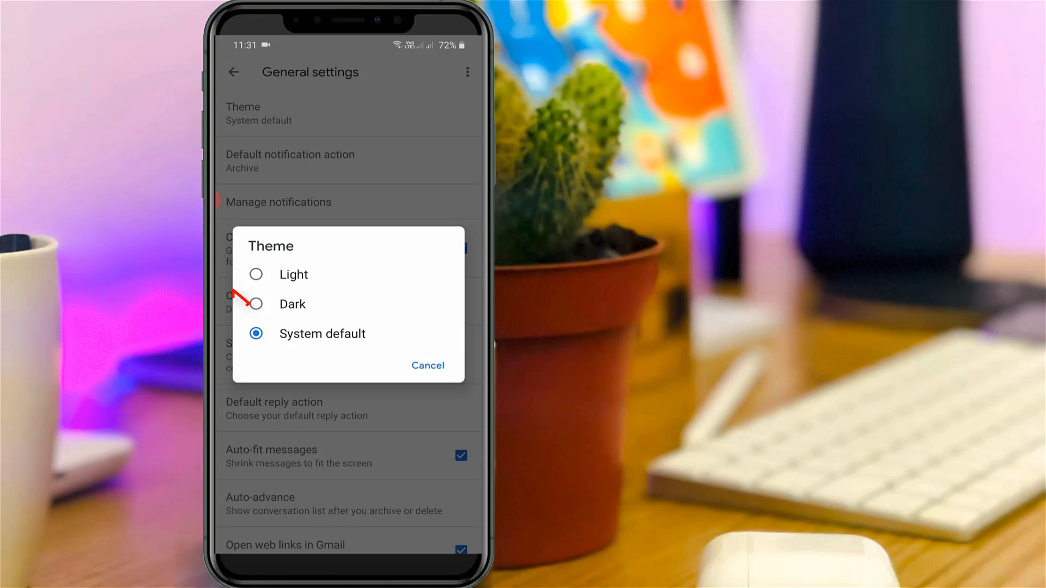
mouse_move(255, 303)
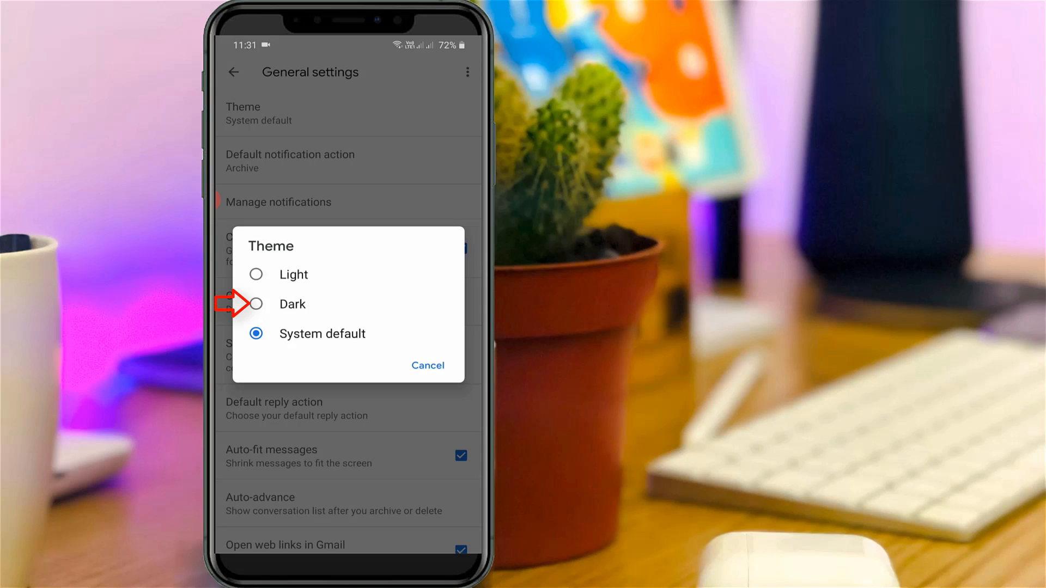